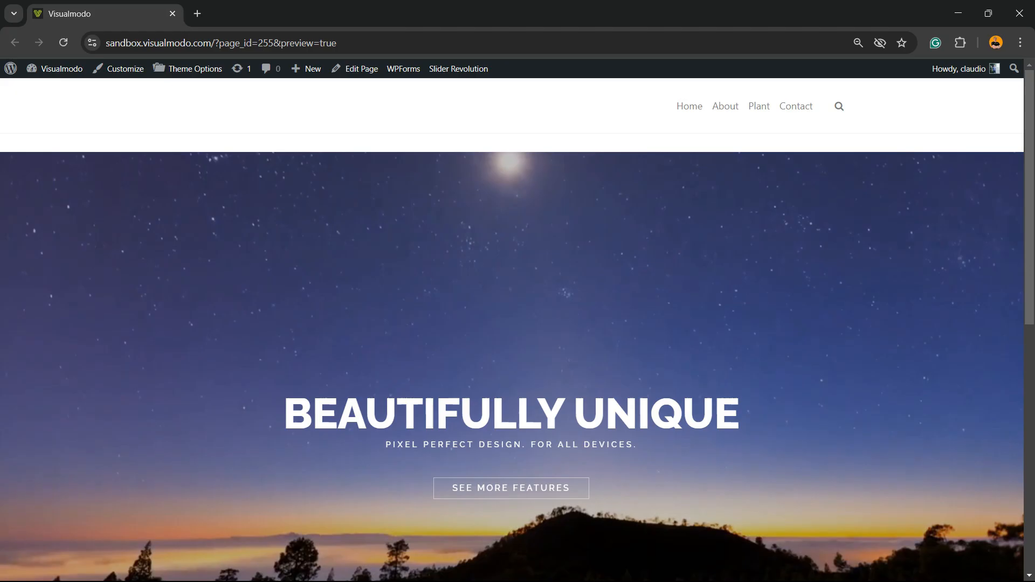
Return from the page preview to the WordPress admin dashboard via the site name.
scroll(down, 3)
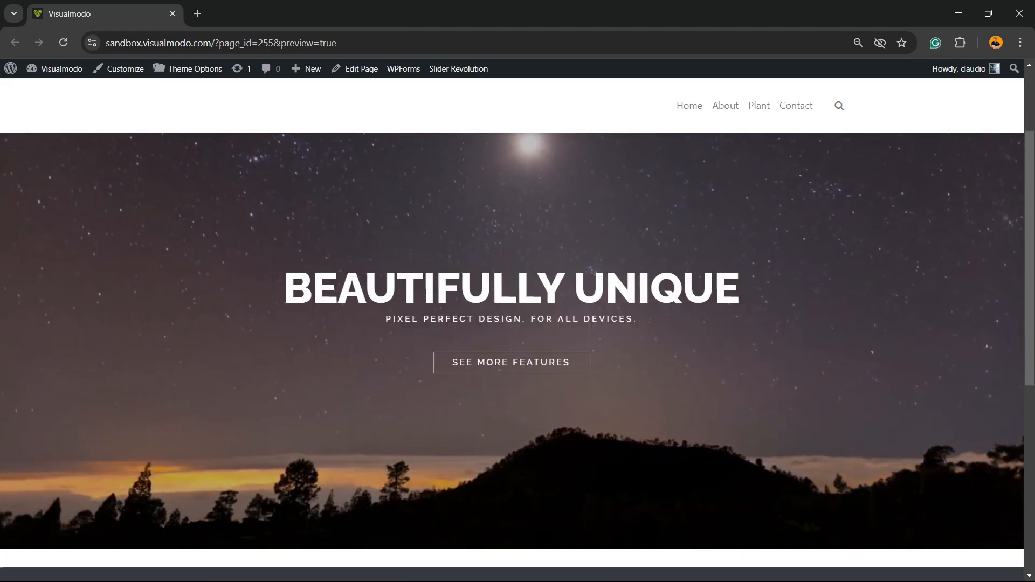
scroll(down, 3)
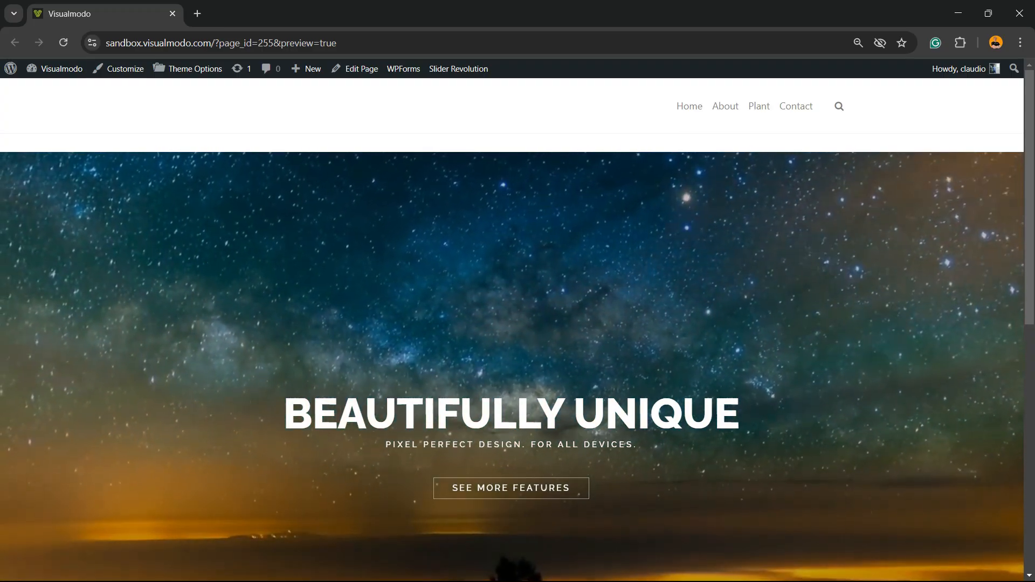
click(61, 69)
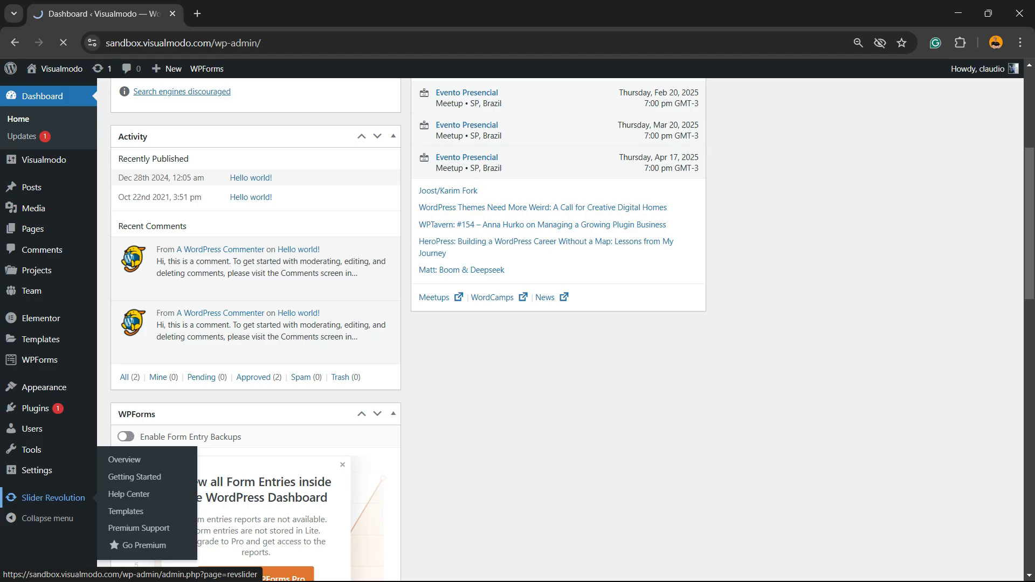
Show the action menu for the Home module in Slider Revolution's module overview.
click(124, 460)
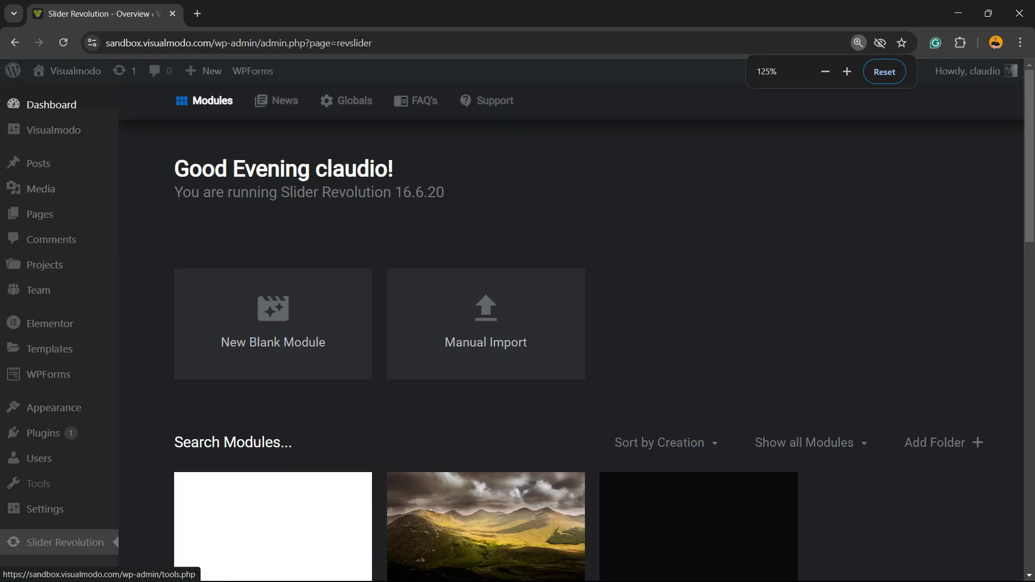
scroll(down, 3)
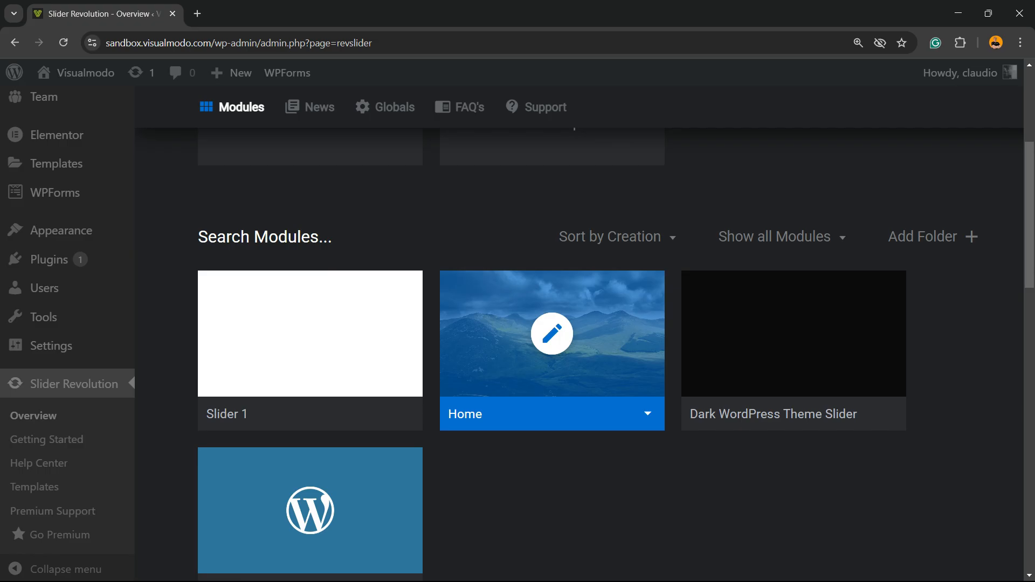
scroll(up, 3)
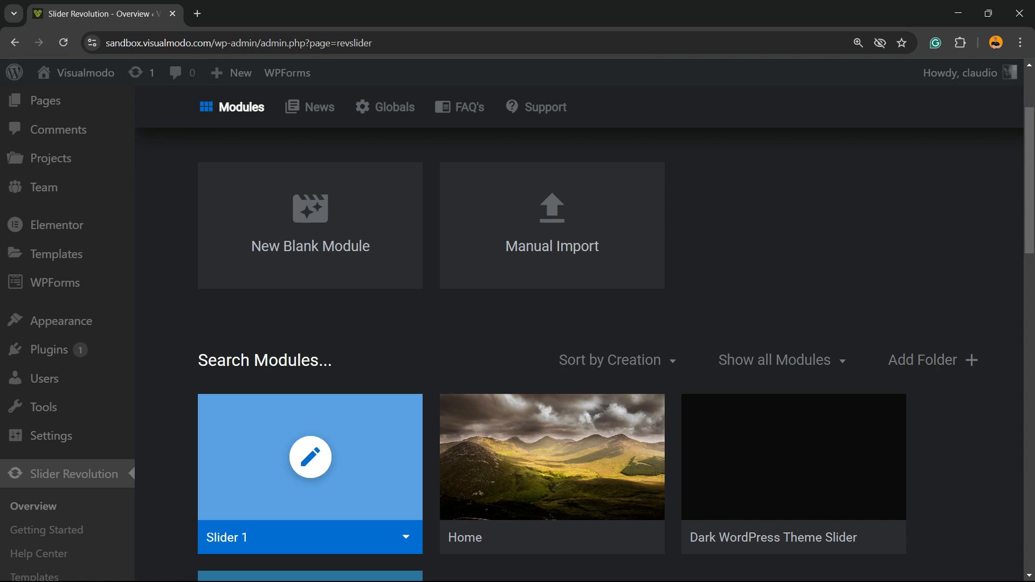
scroll(down, 3)
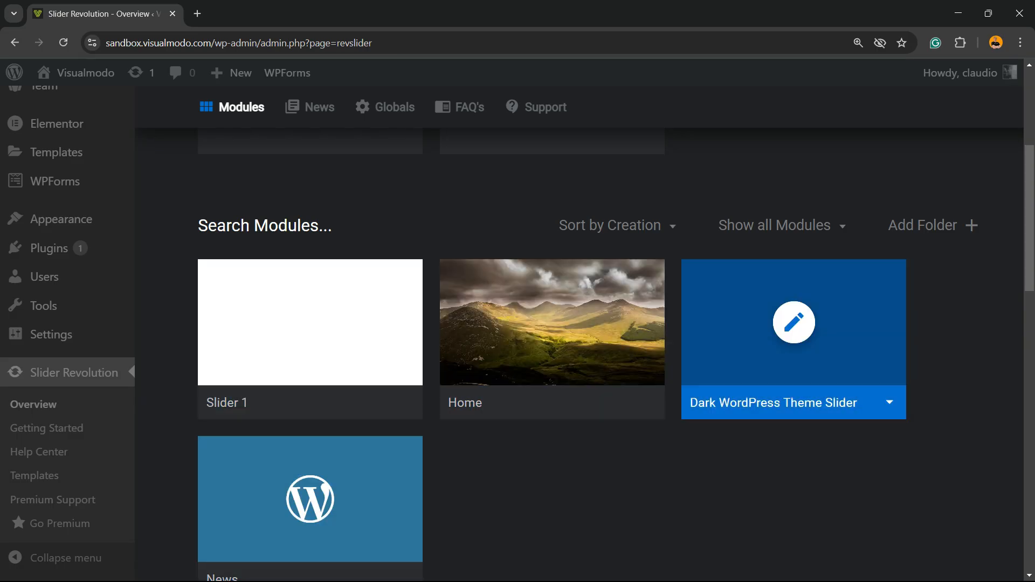
mouse_move(551, 322)
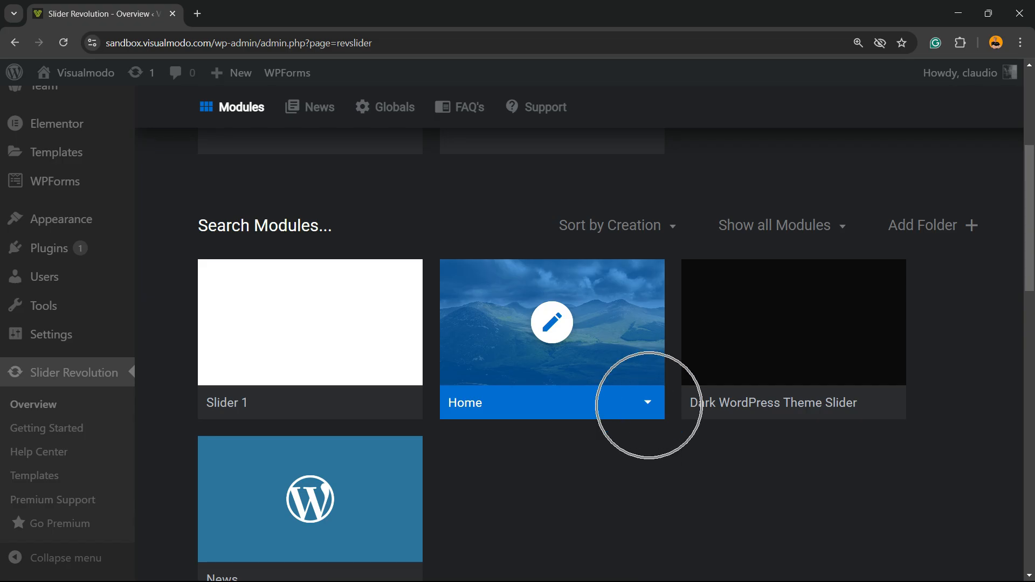
click(646, 402)
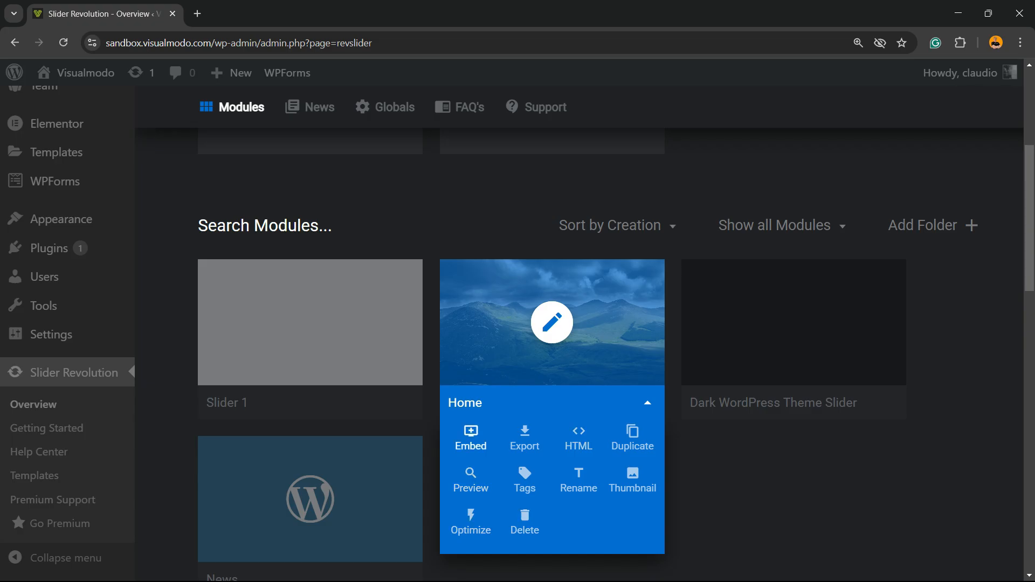
Copy the Home module's embed shortcode [rev_slider alias="home"] and close the dialog.
click(471, 438)
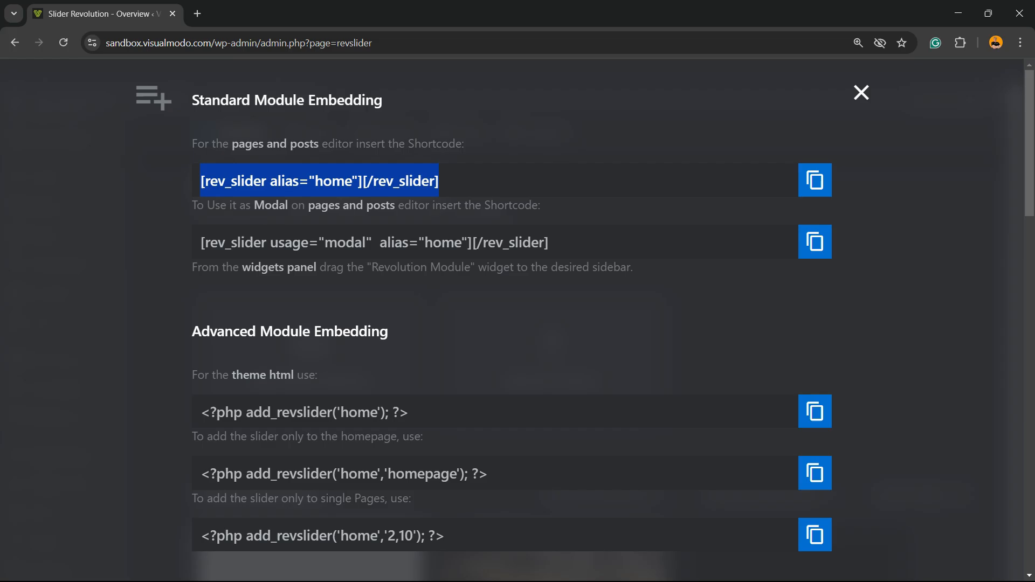
click(814, 180)
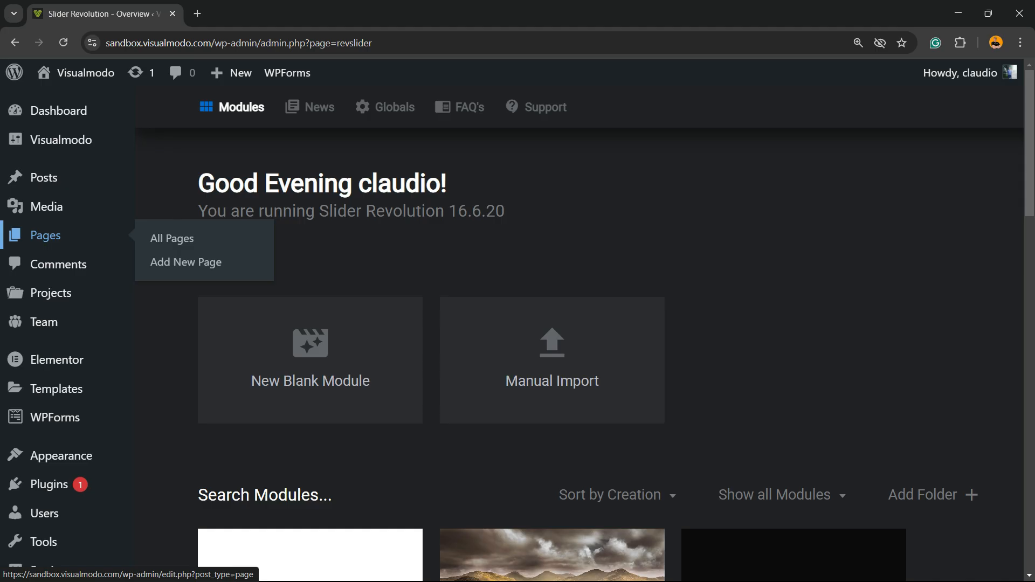
Create a new blank page and bring up the block inserter on its first block.
click(185, 262)
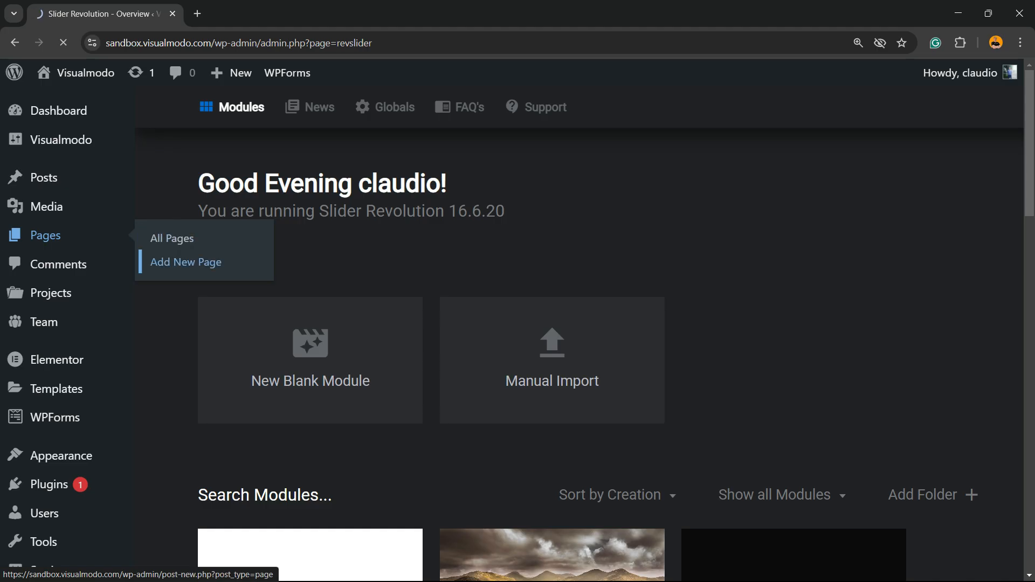
click(185, 261)
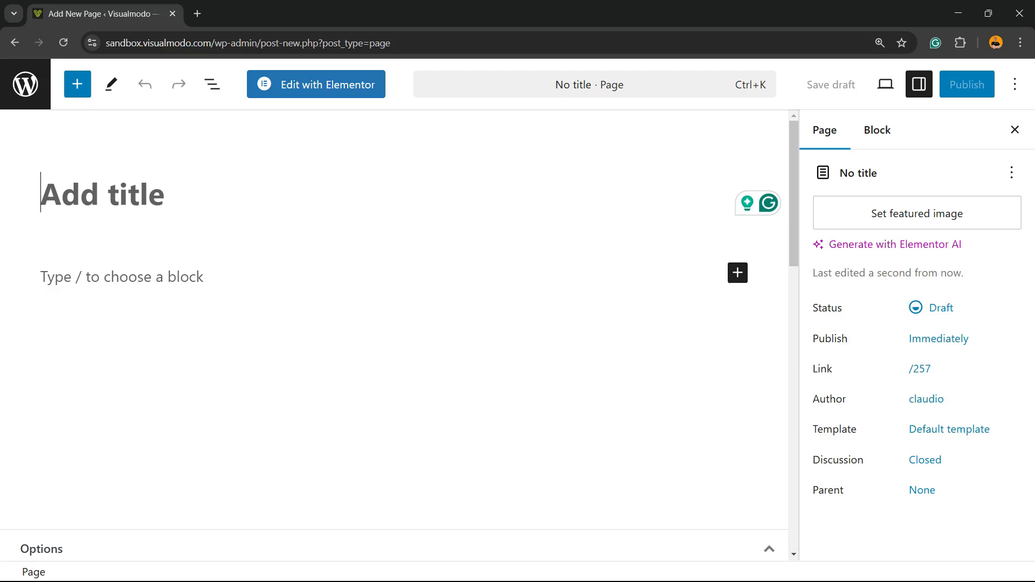
click(121, 277)
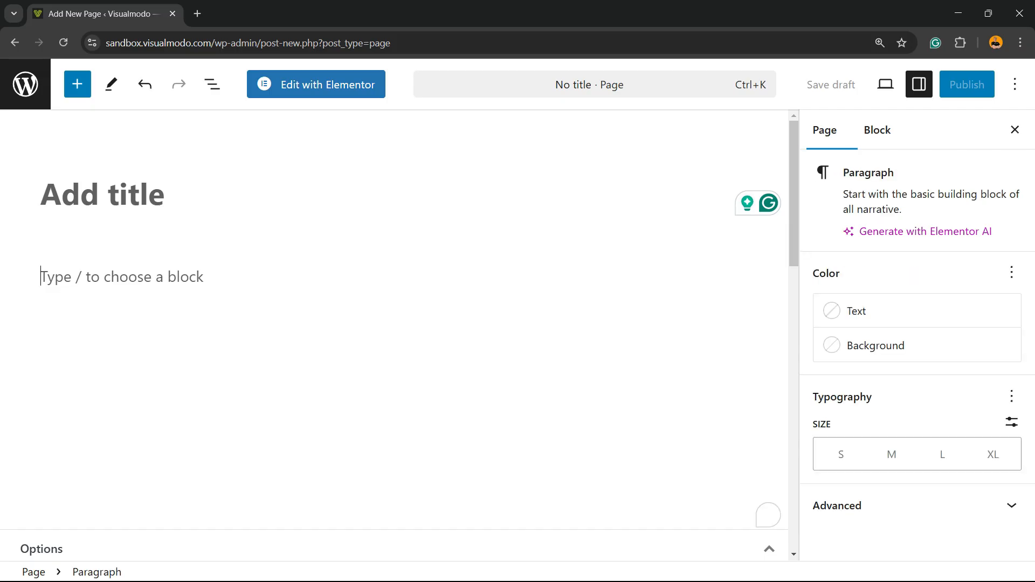
click(737, 273)
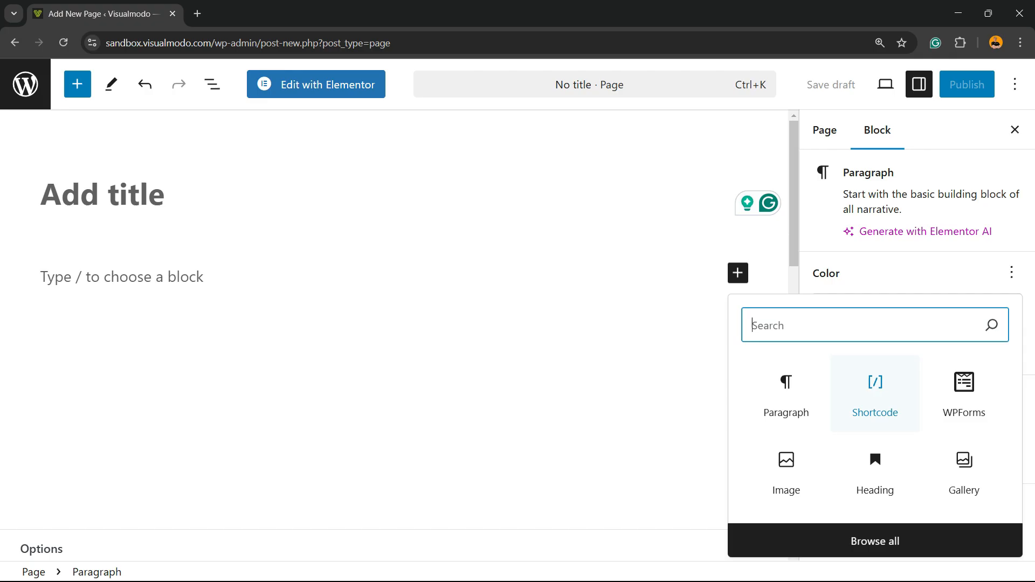
Insert a Shortcode block containing [rev_slider alias="home"][/rev_slider].
click(874, 393)
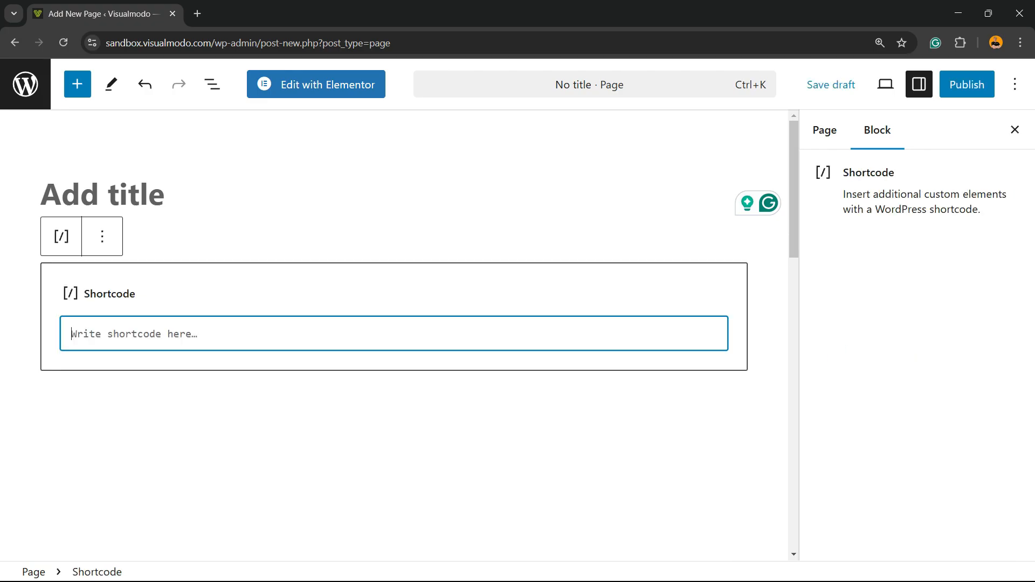
text([rev_slider alias="home"][/rev_slider])
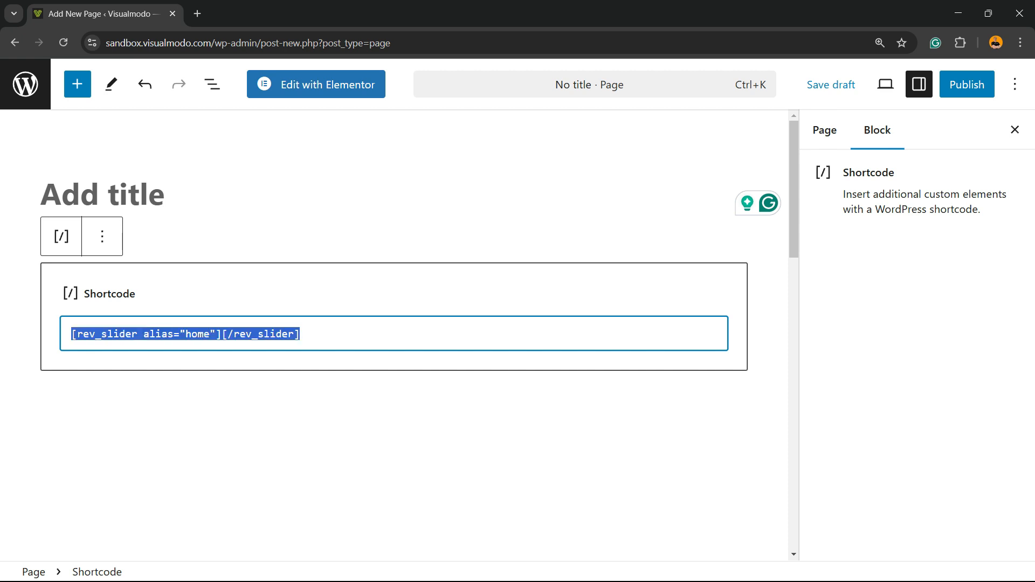
click(822, 131)
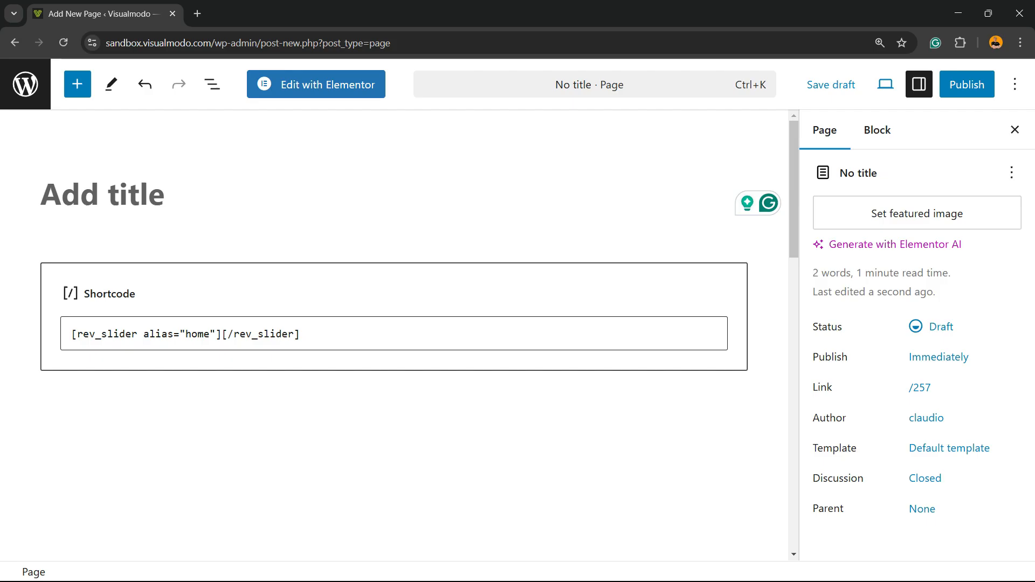
click(884, 84)
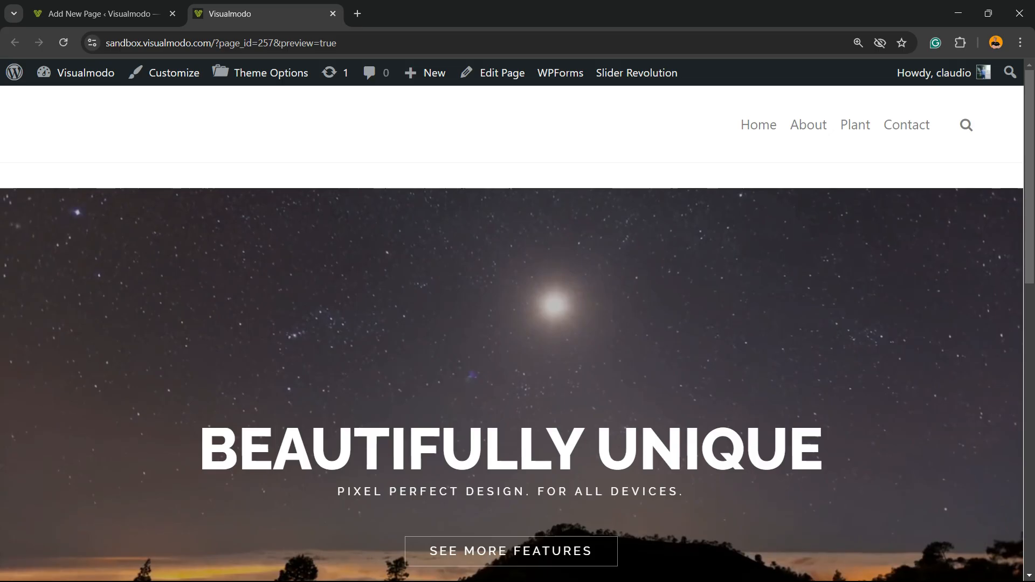
Scroll the new-tab preview to view the rendered Home slider.
scroll(down, 3)
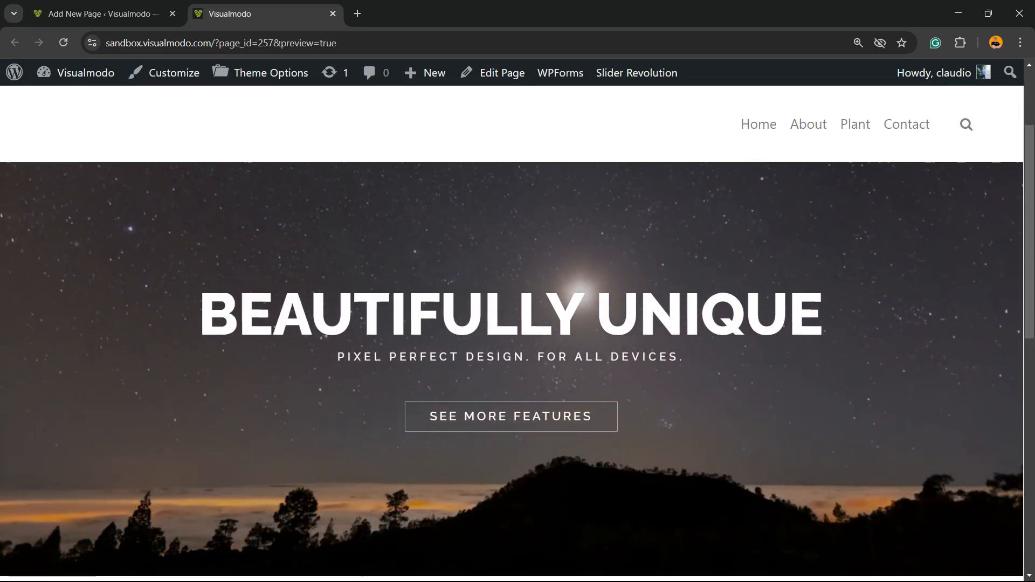